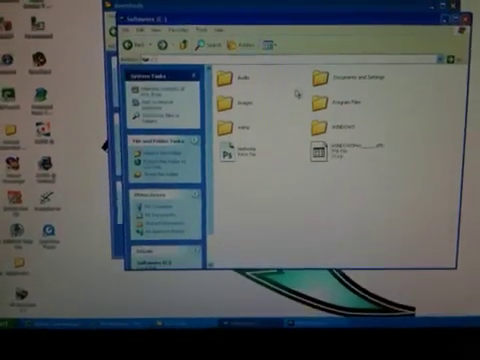
# Step: Browse into the Ableton installation's Resources and Skins folders in Windows Explorer
pyautogui.doubleClick(332, 104)
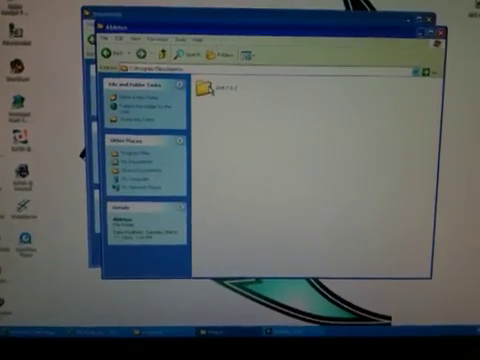
pyautogui.doubleClick(208, 84)
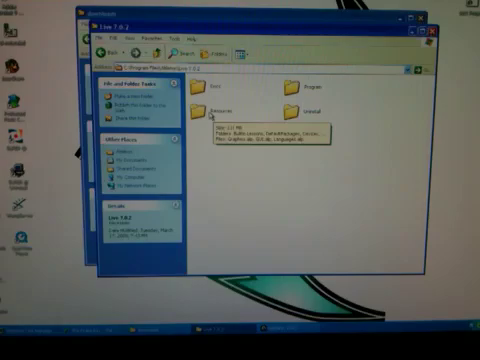
pyautogui.doubleClick(212, 108)
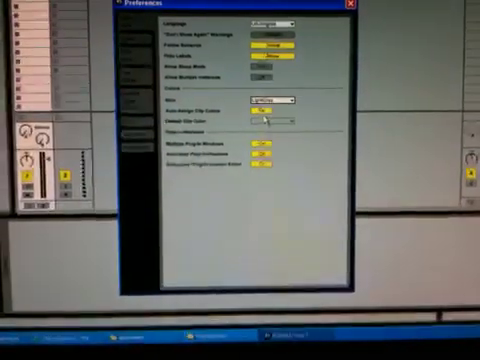
# Step: Show the Skin dropdown list in Preferences Look/Feel to pick the custom skin
pyautogui.click(264, 108)
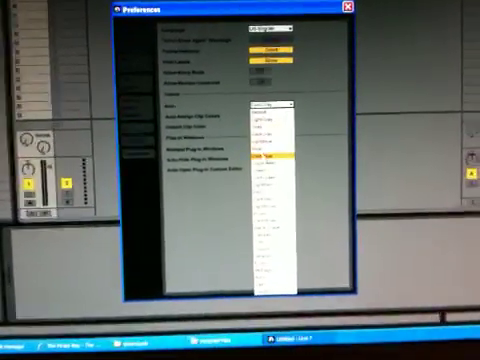